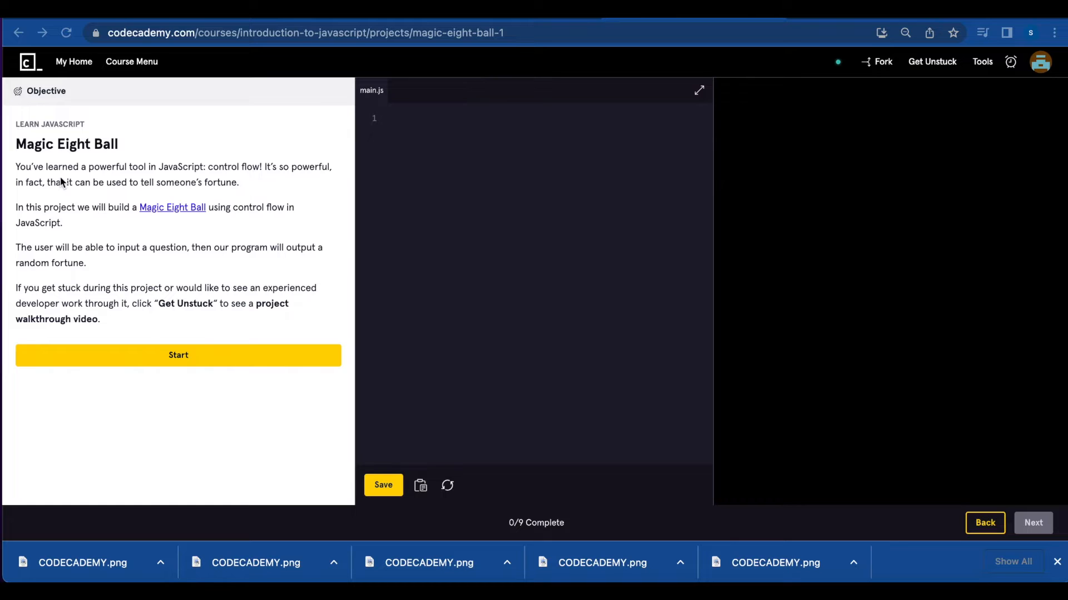
mouse_move(77, 176)
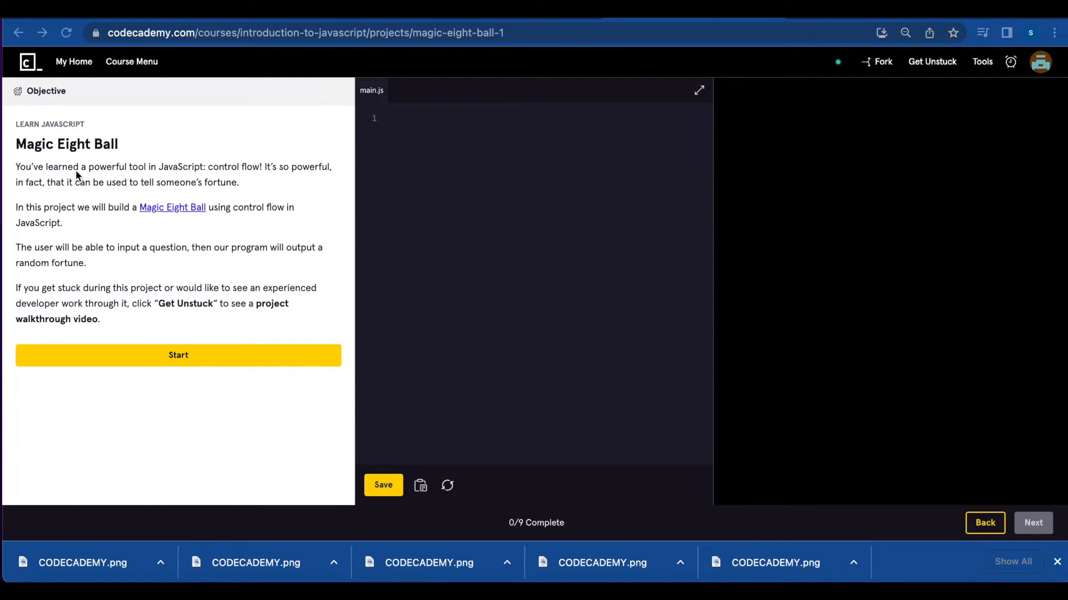
mouse_move(123, 267)
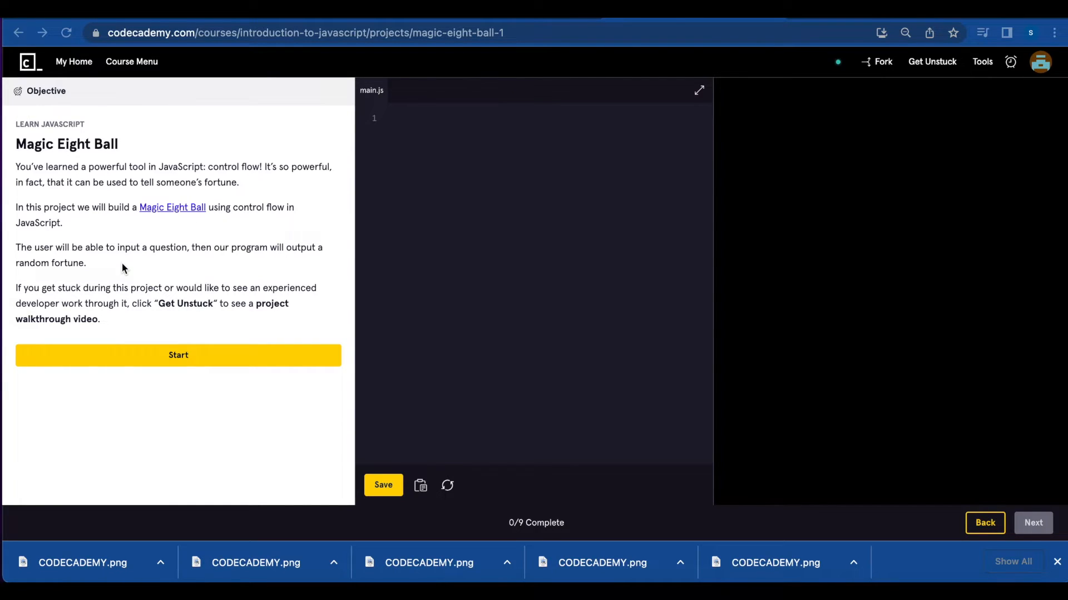
Start the project, declare let userName = 'Fey'; on line 1, and tick task 1.
click(178, 355)
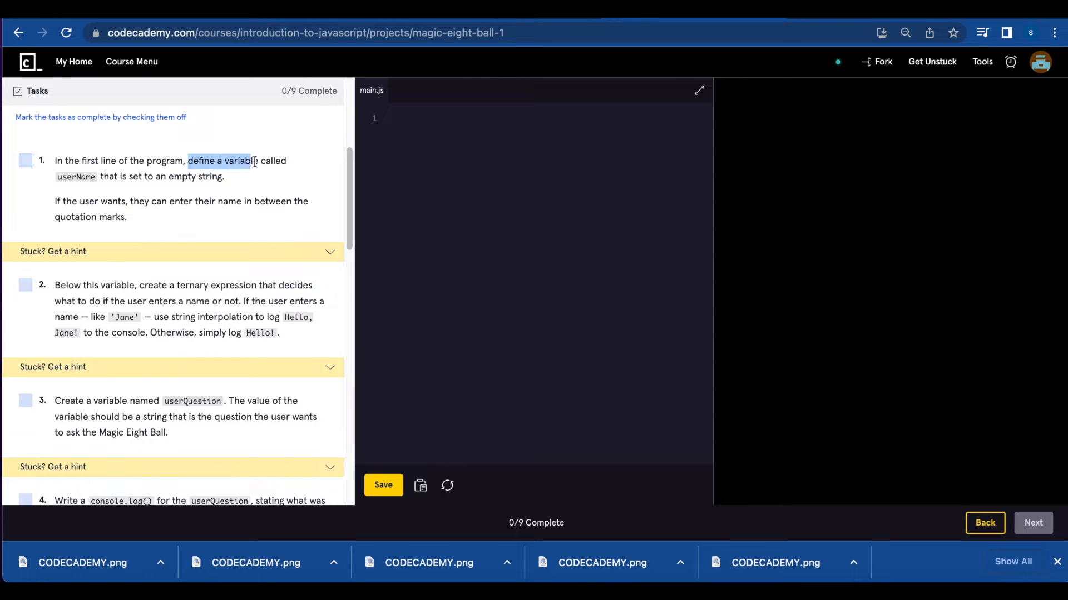
click(27, 160)
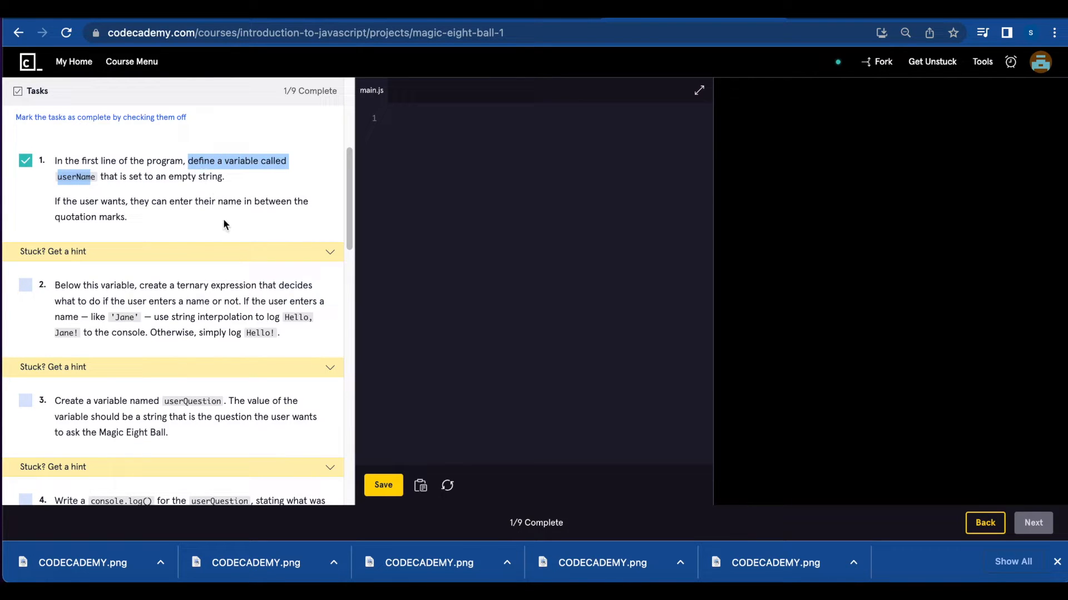
click(25, 160)
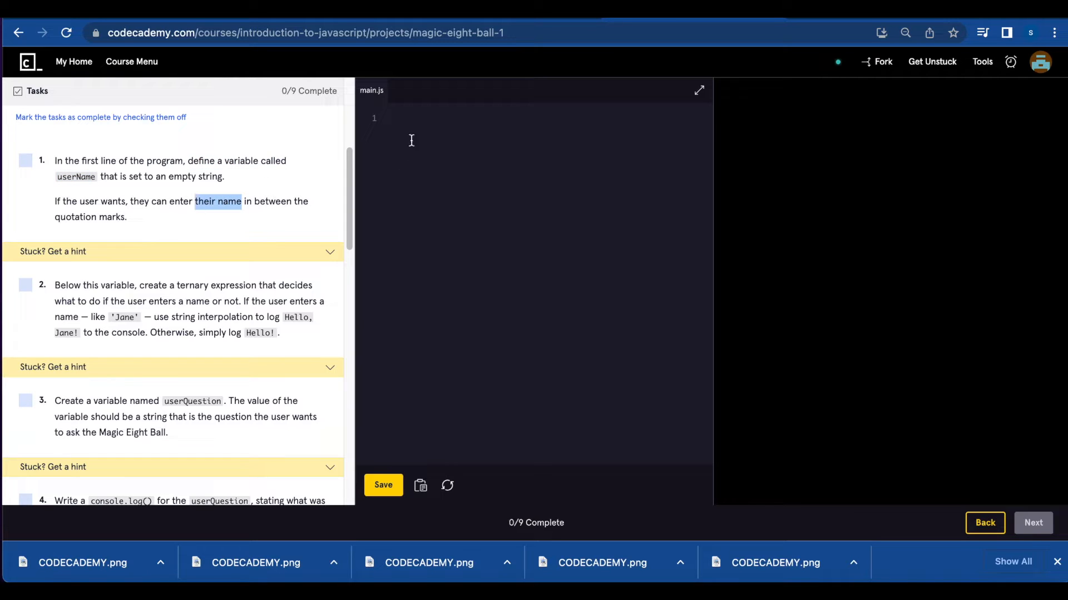
text(let userName= '';)
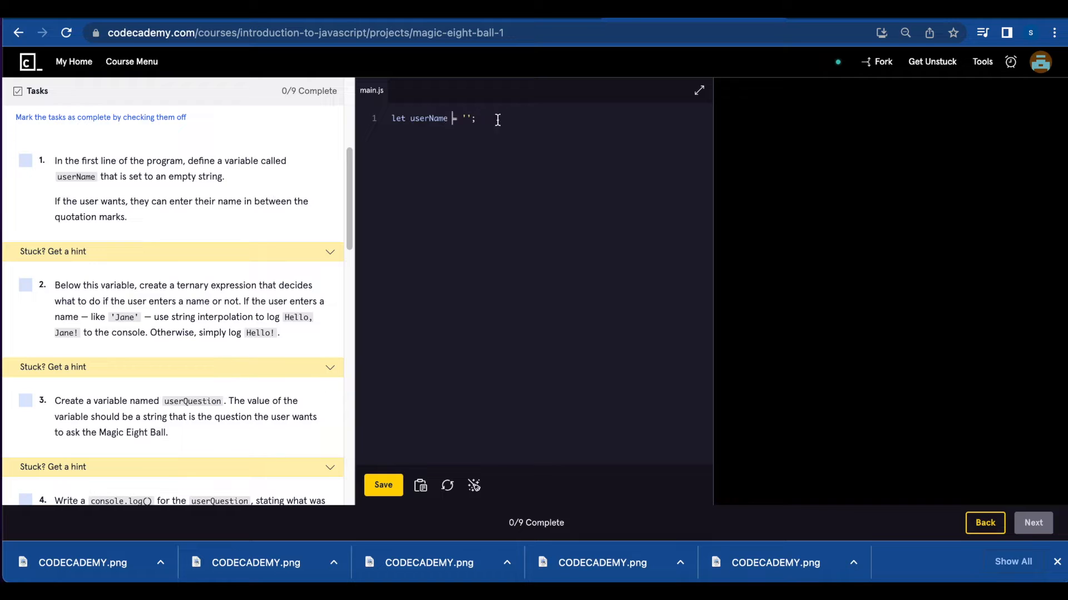
text(Fey)
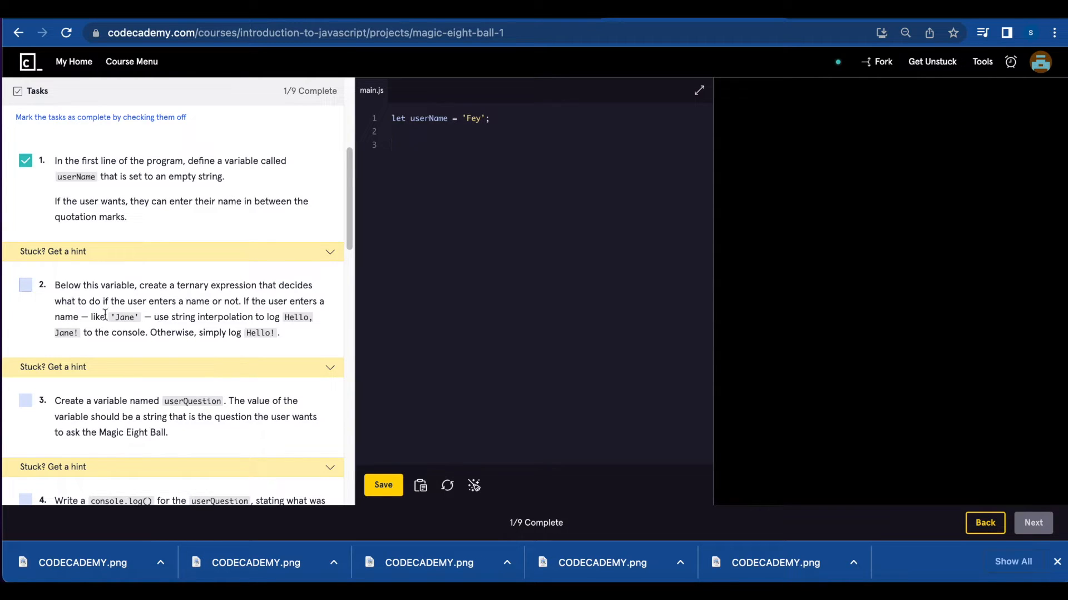
Add a userName ternary logging `Hello, ${userName}` or 'Hello', fix the backticks, run, and tick task 2.
click(25, 285)
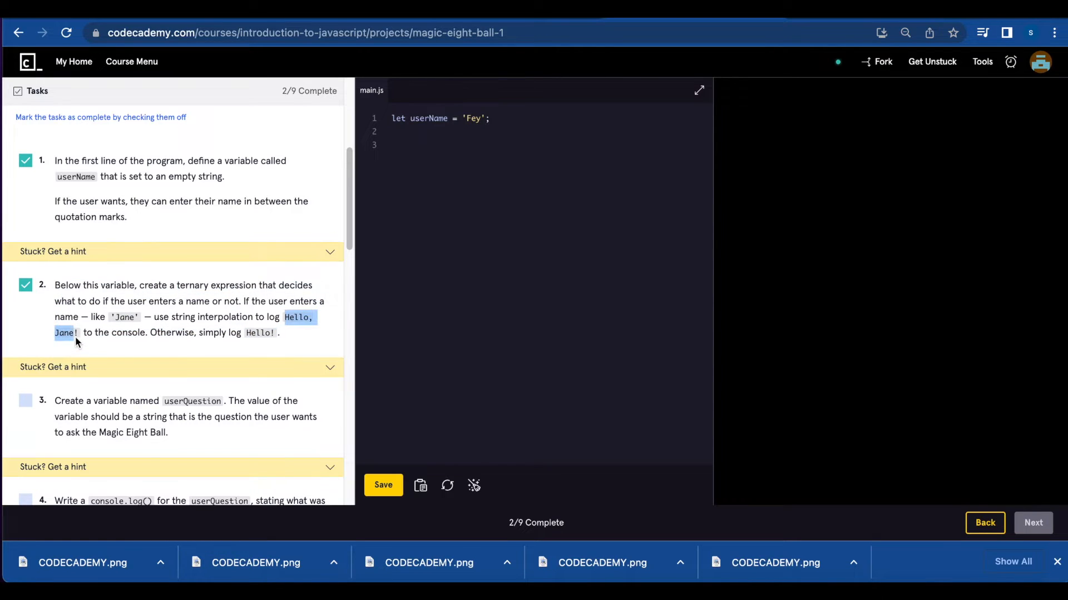
click(25, 285)
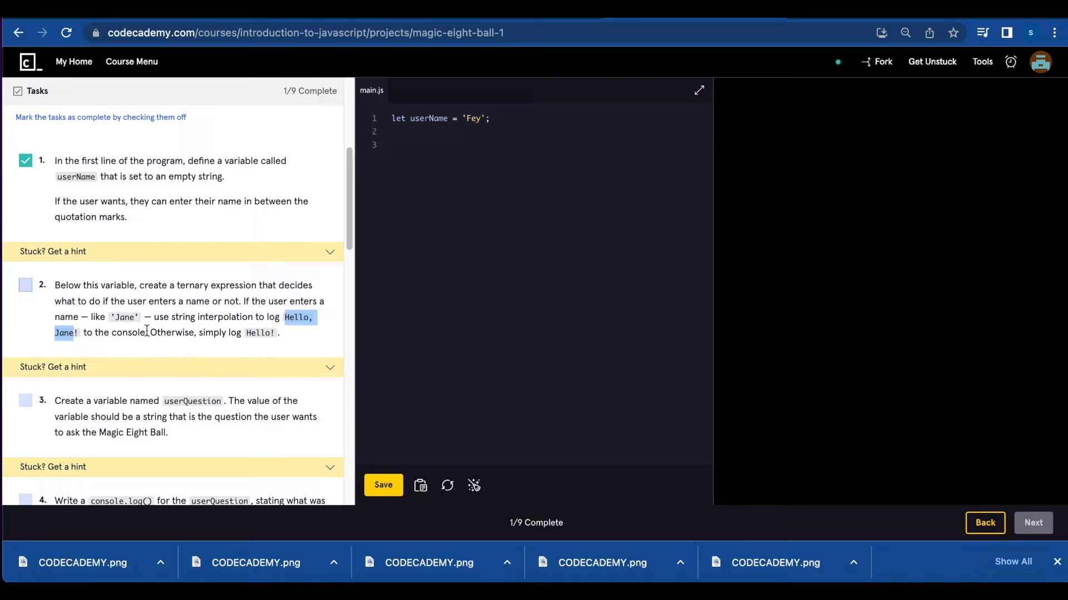
click(25, 285)
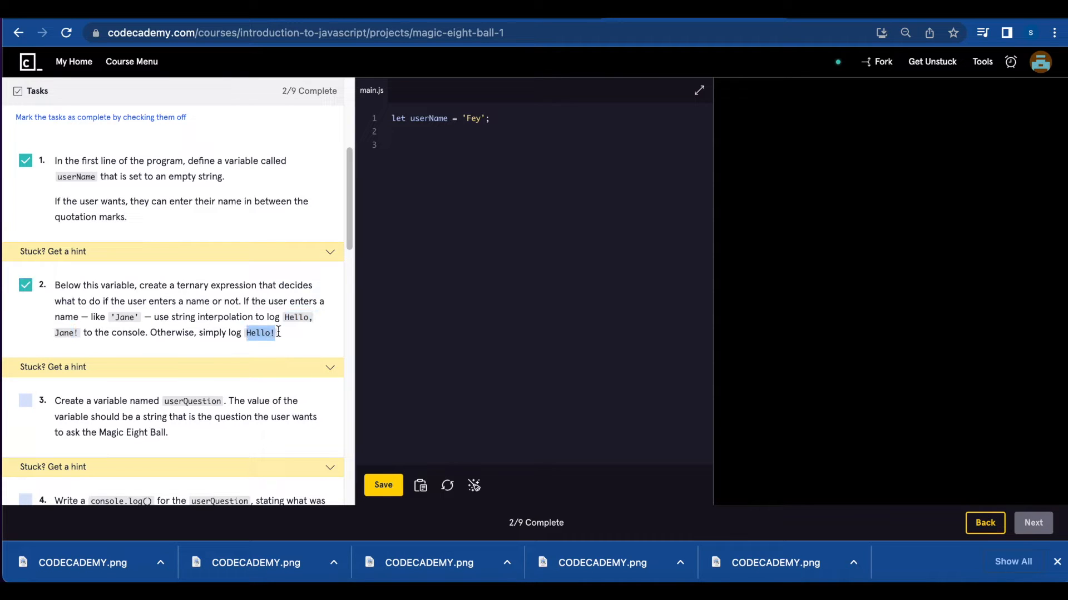
text(userName ? console.log(`Hello, ${userName}`) : console.log('Hello');)
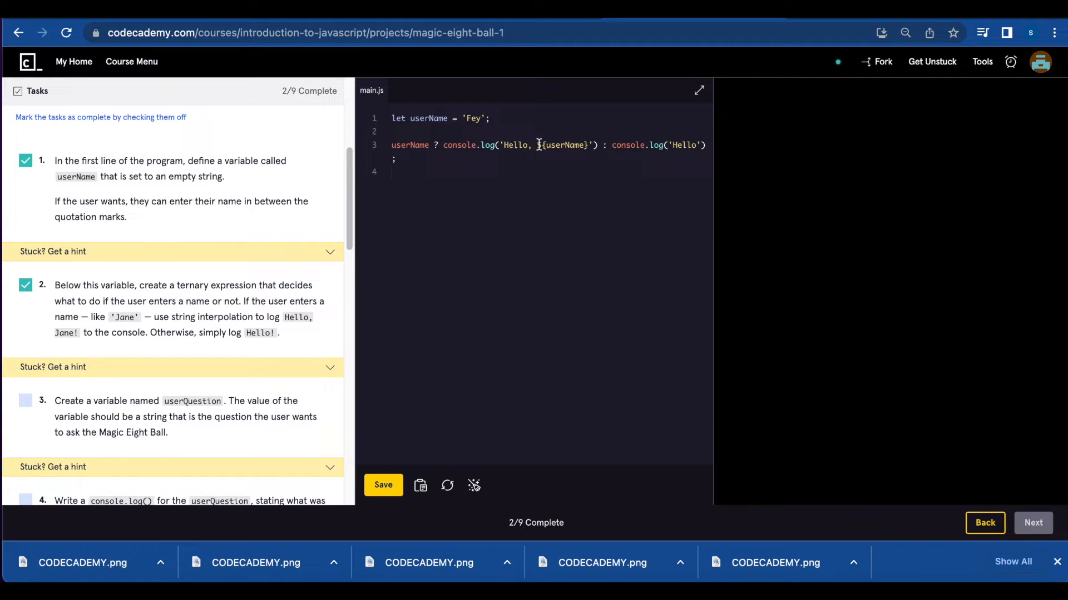
double_click(561, 146)
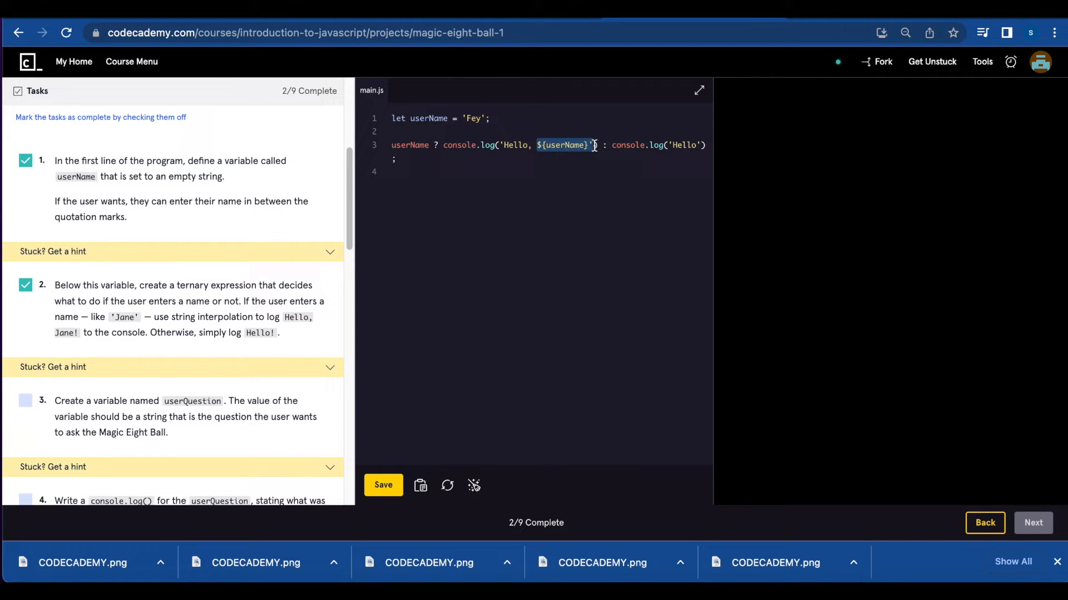
click(605, 144)
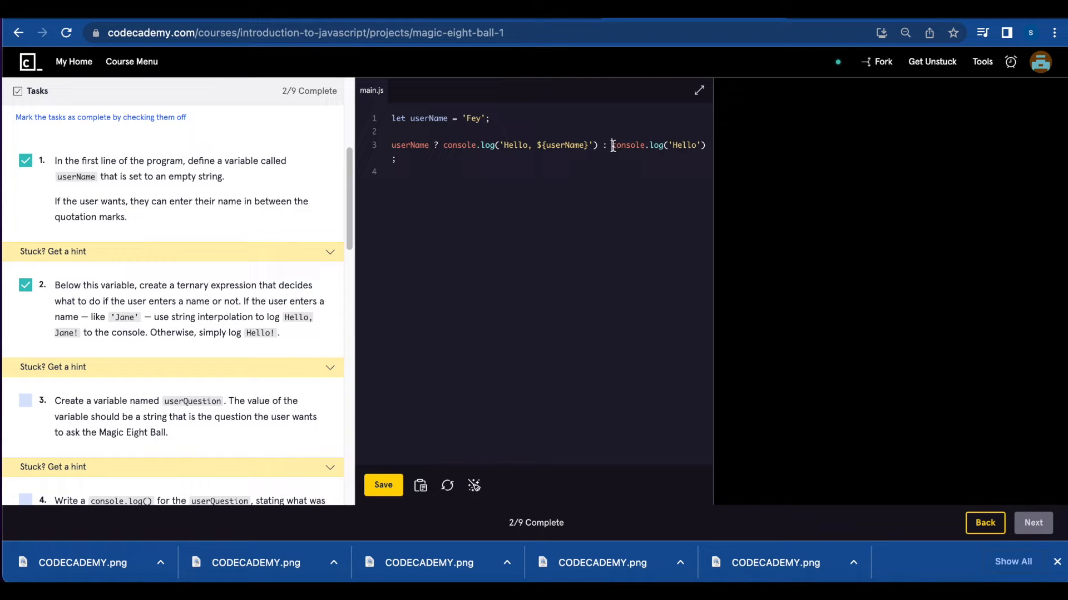
drag(611, 145, 706, 145)
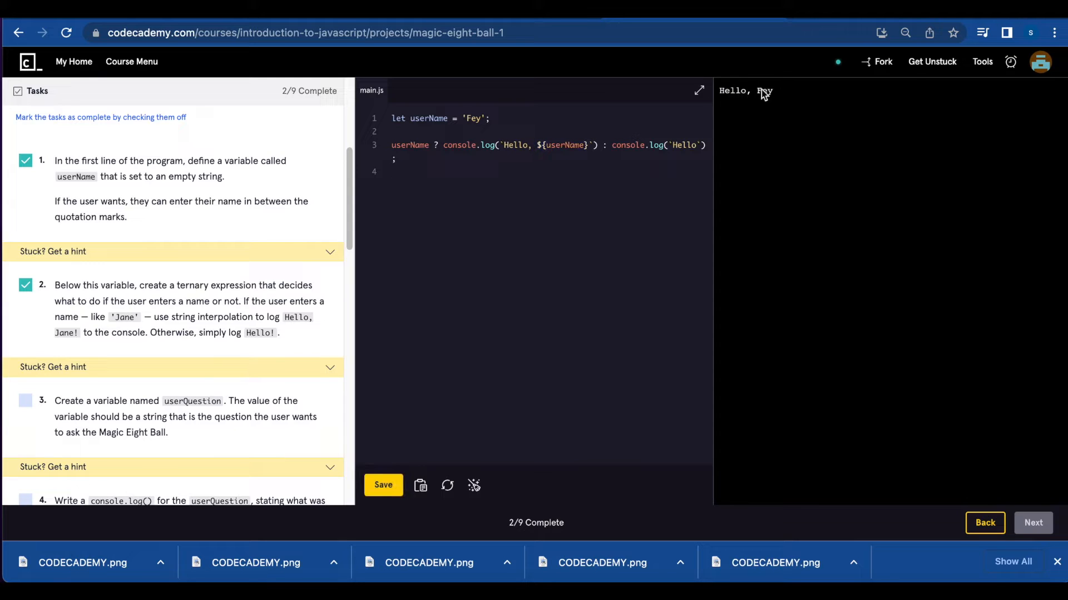
click(478, 118)
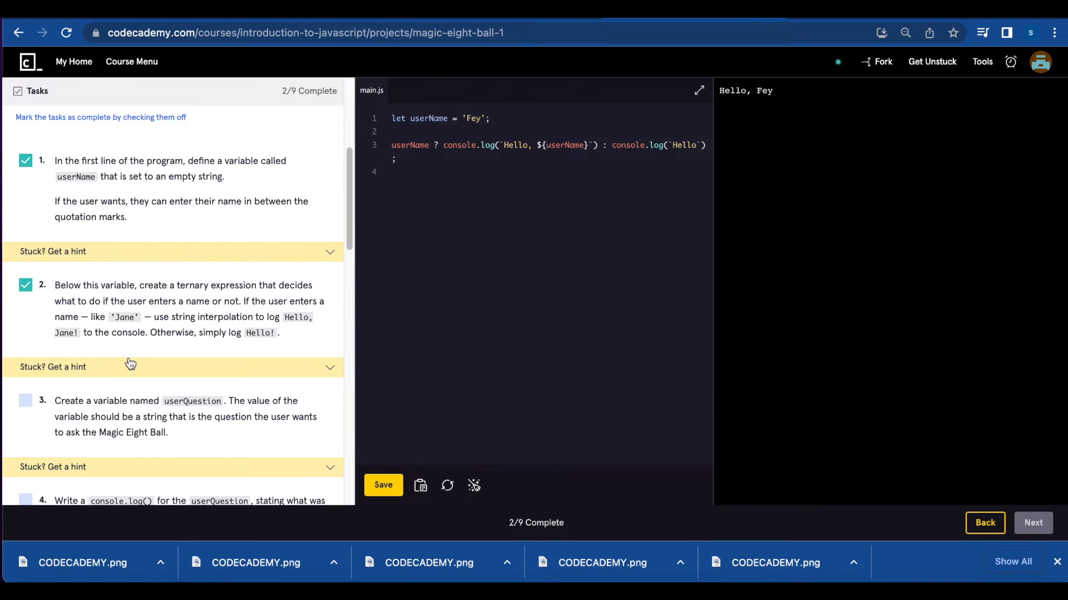
Tick task 3 and declare let userQuestion = 'Will I move next year?' on line 5.
scroll(down, 3)
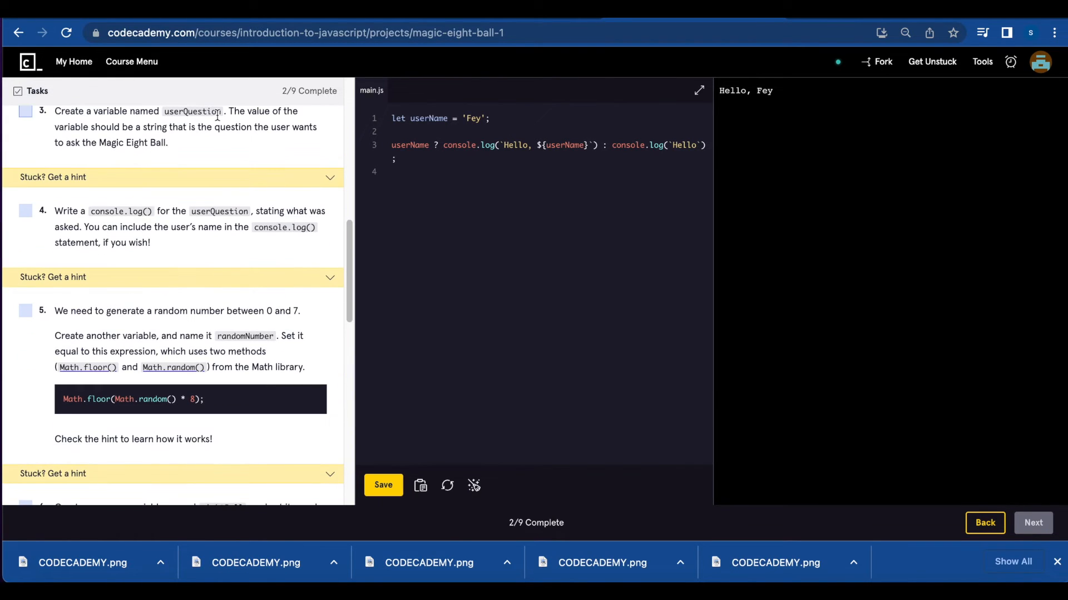
click(25, 112)
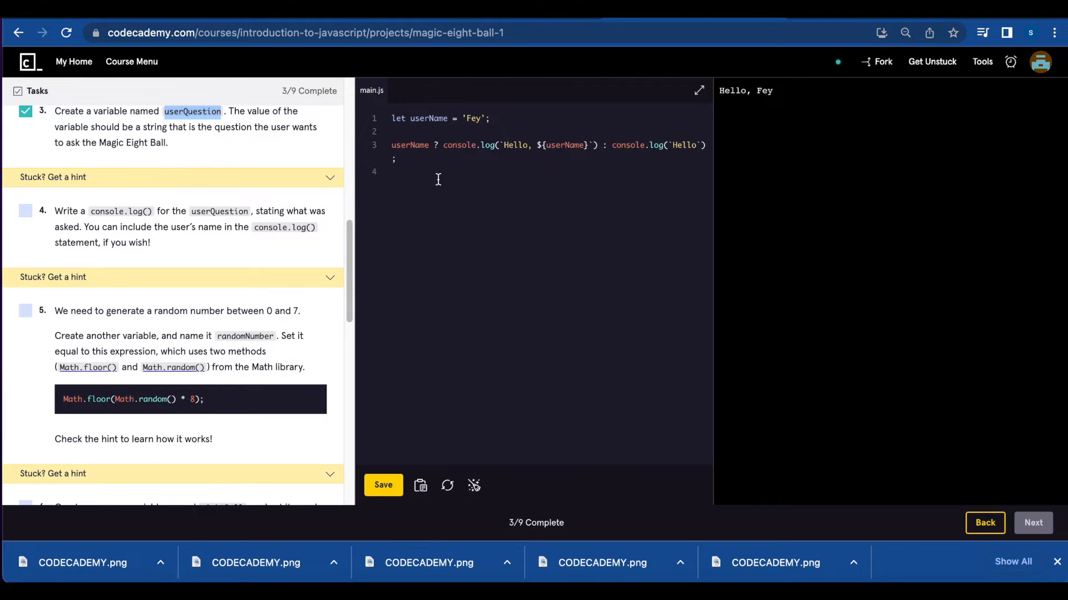
text(let)
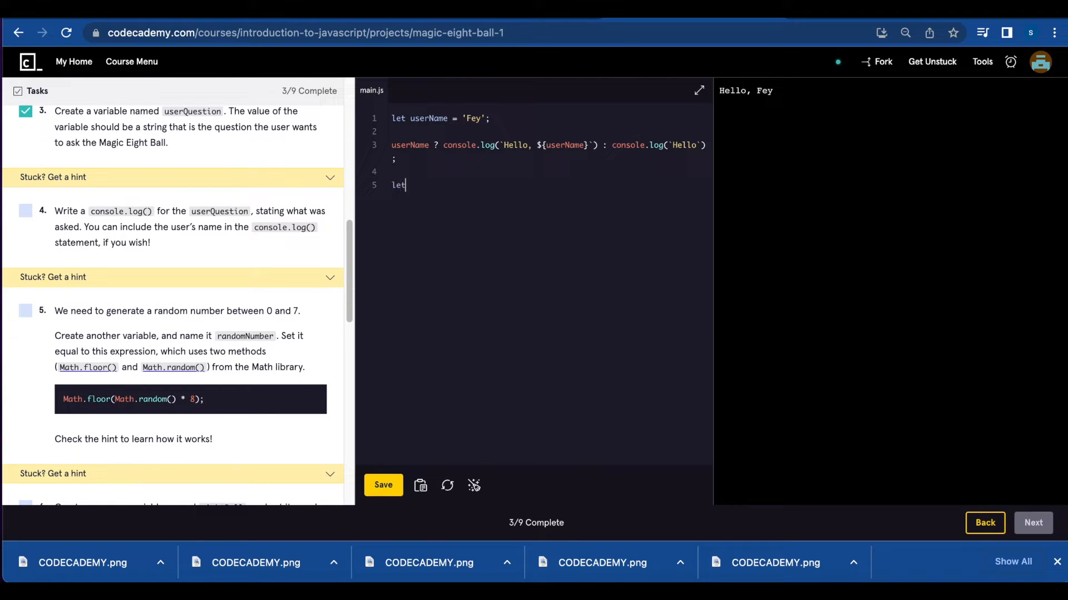
text(userQuestion)
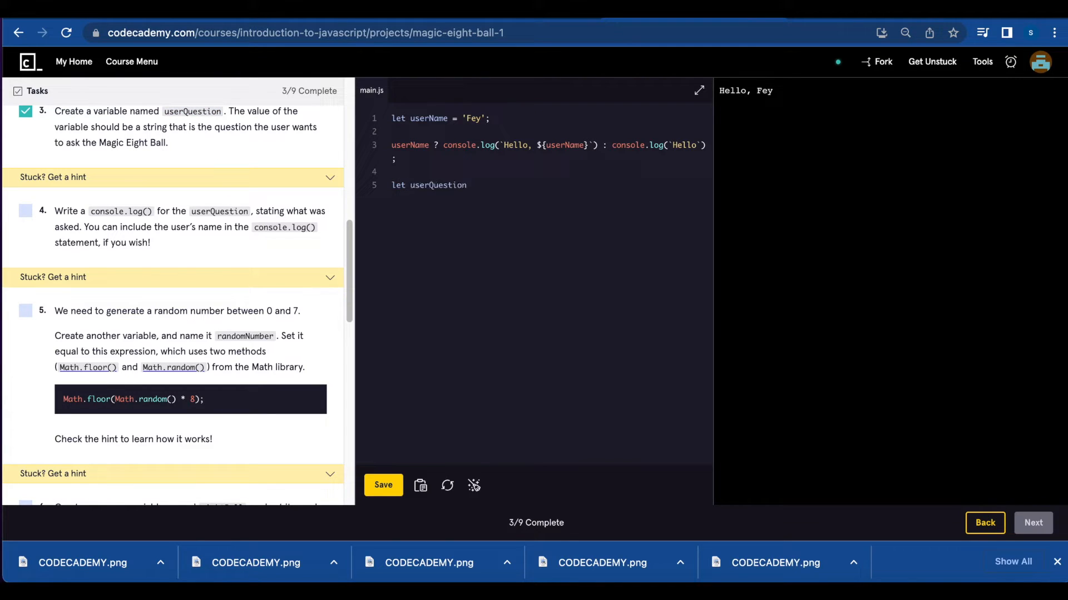
text(= '')
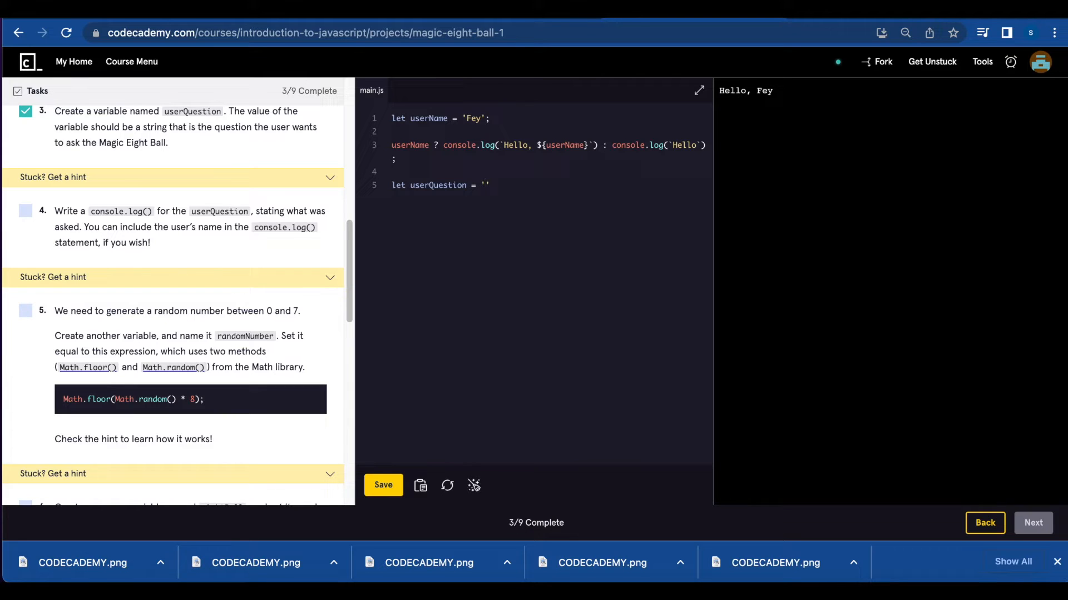
text(Will I move next year?)
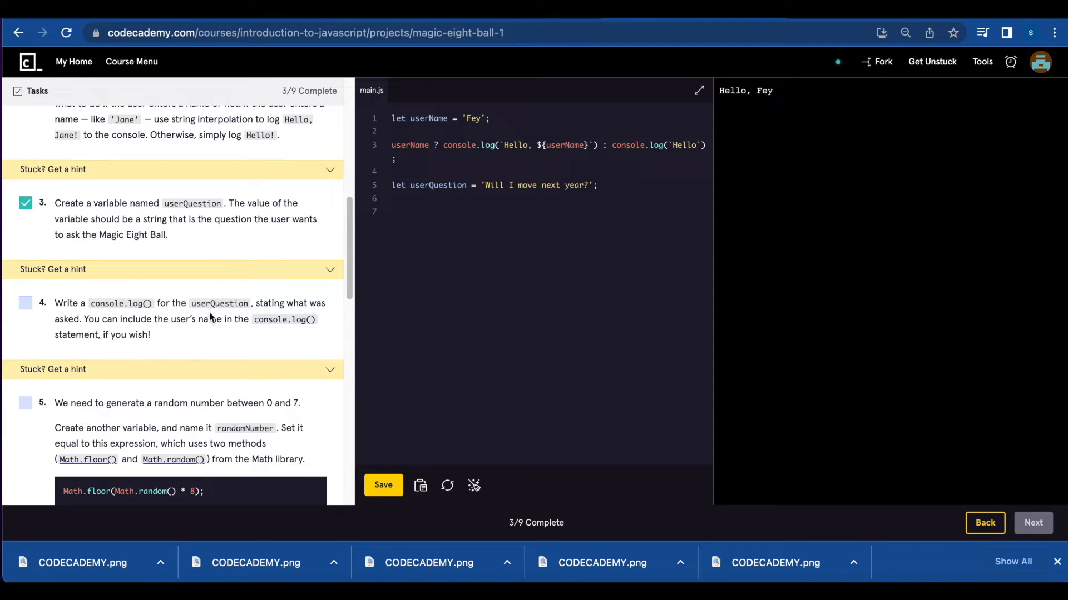
mouse_move(176, 326)
text(console.log(`${userName} has asked - ${userQuestion}`);)
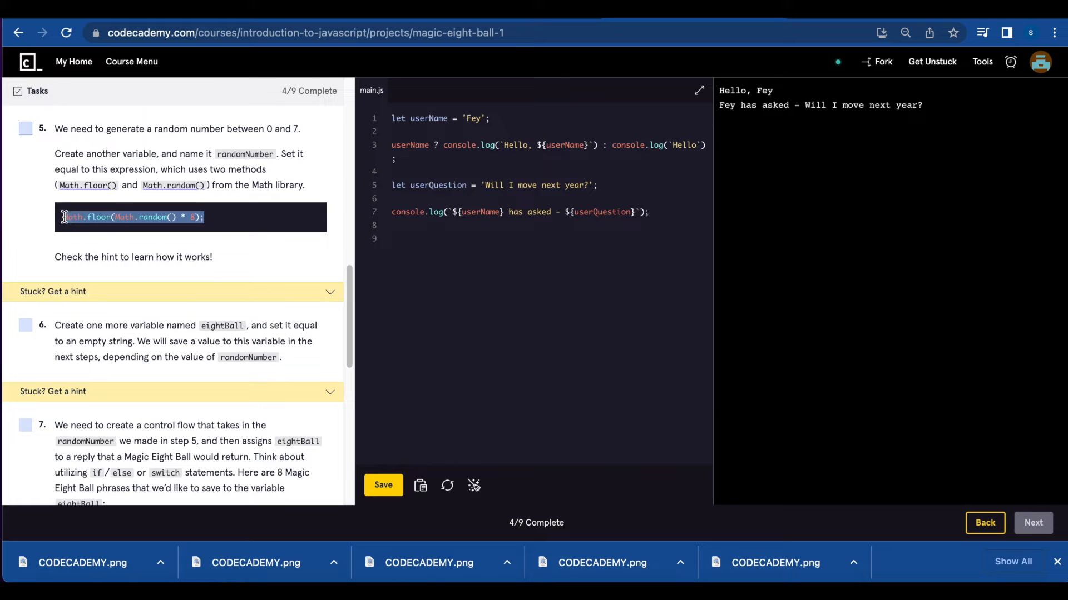
Declare randomNumber as Math.floor(Math.random() * 8), log it, and run the code.
click(52, 291)
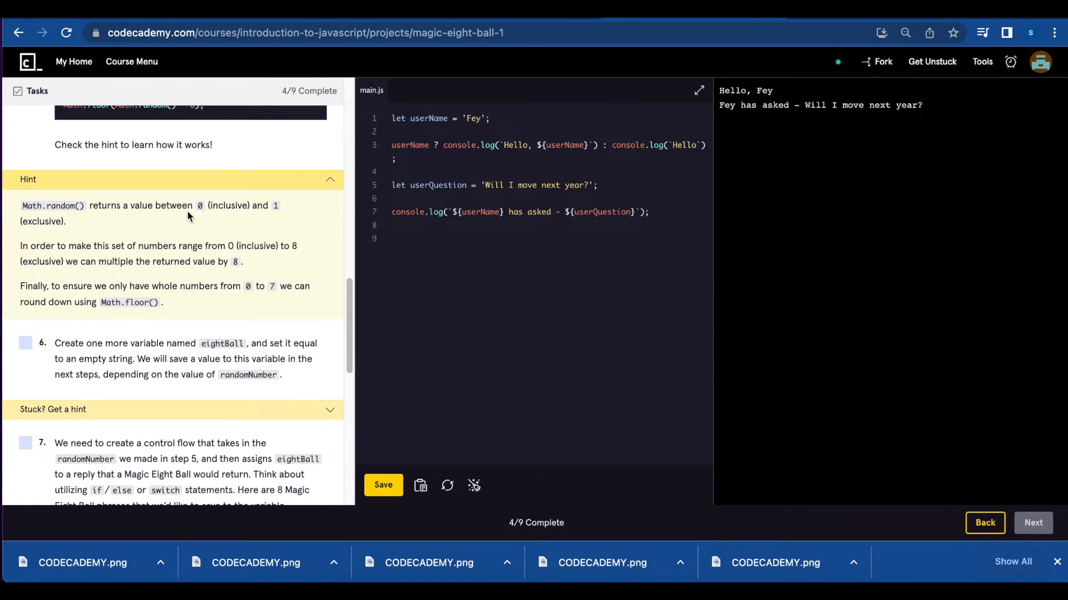
mouse_move(257, 231)
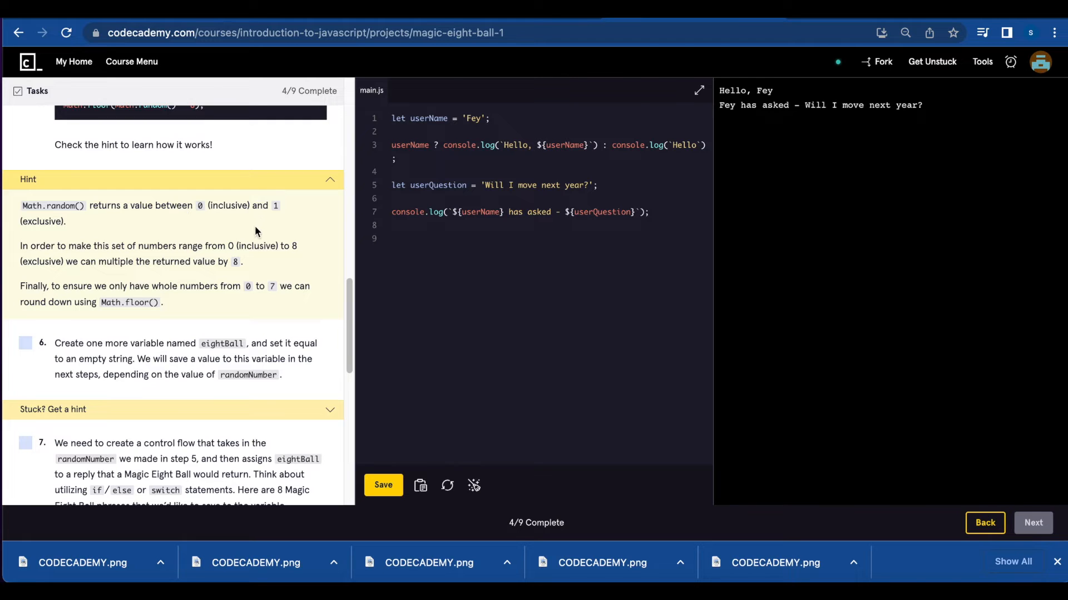
scroll(down, 3)
text(let)
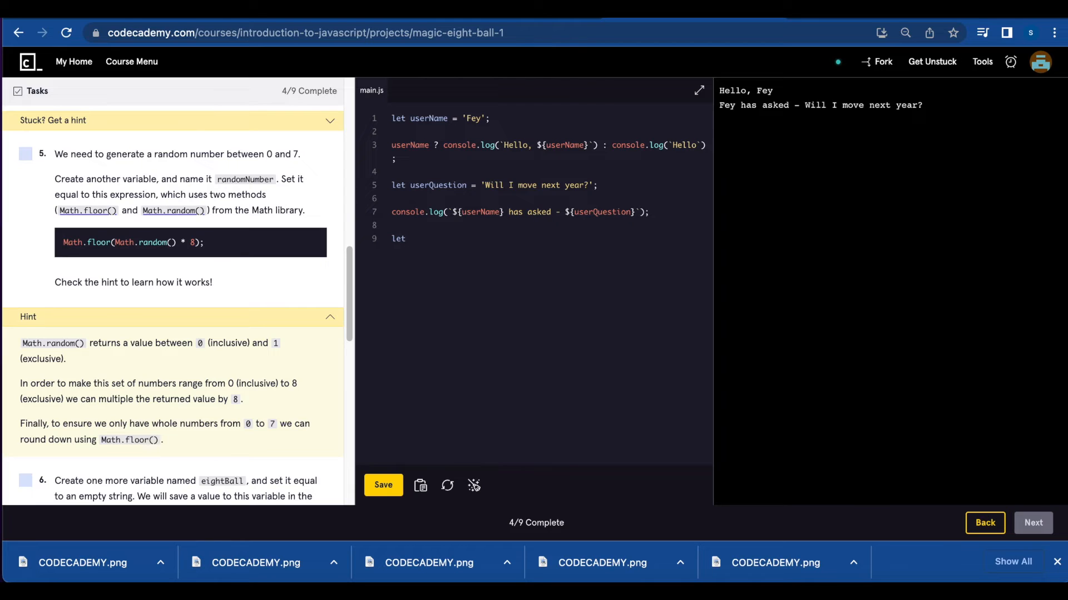
text(randomNumber)
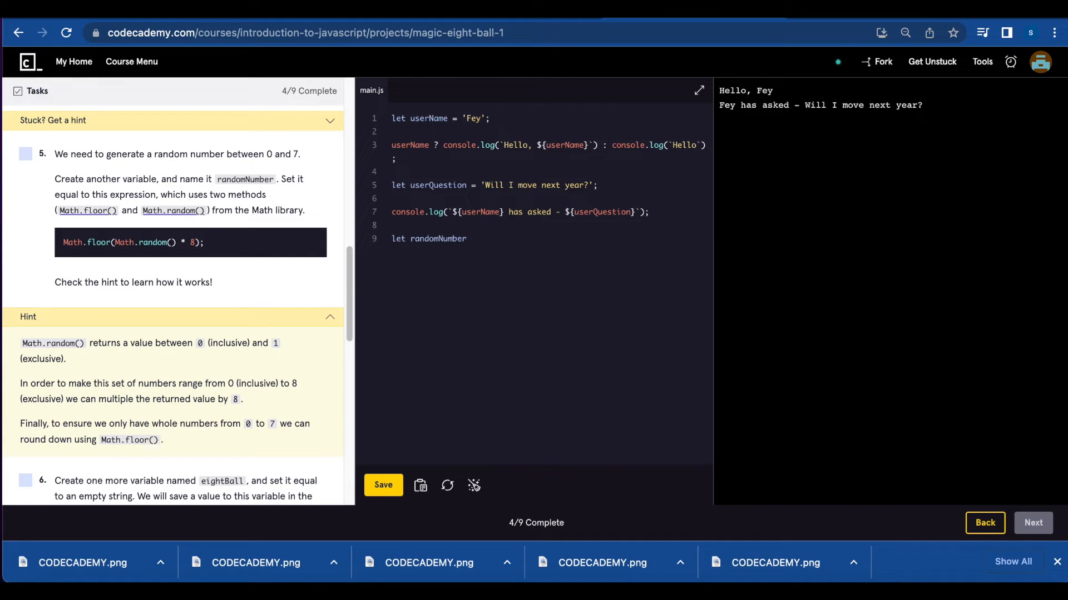
text(= math.random())
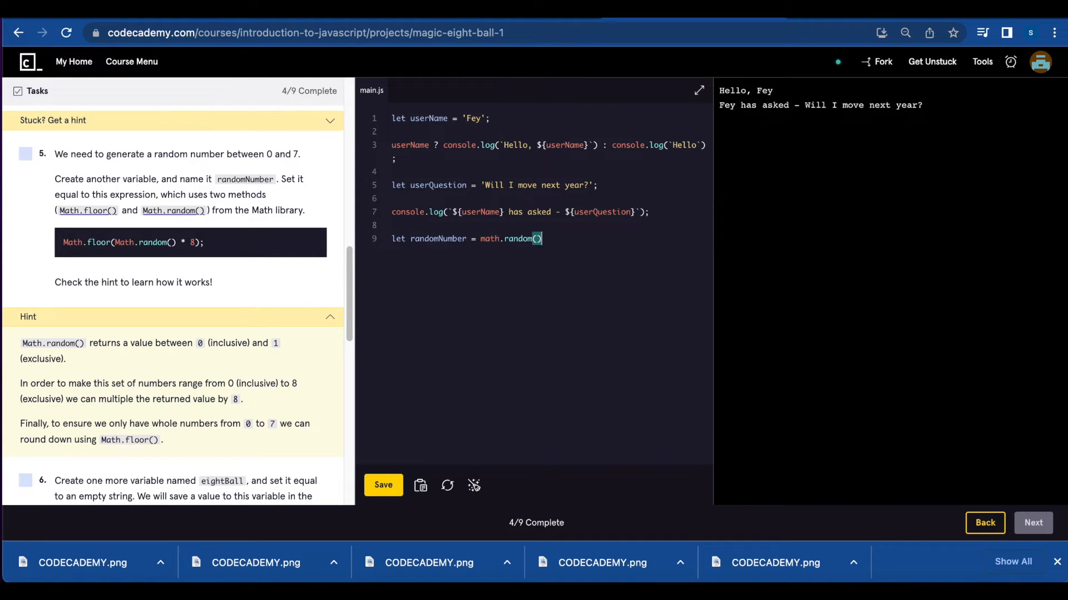
text(* 8;)
text(console.log(randomNumber);)
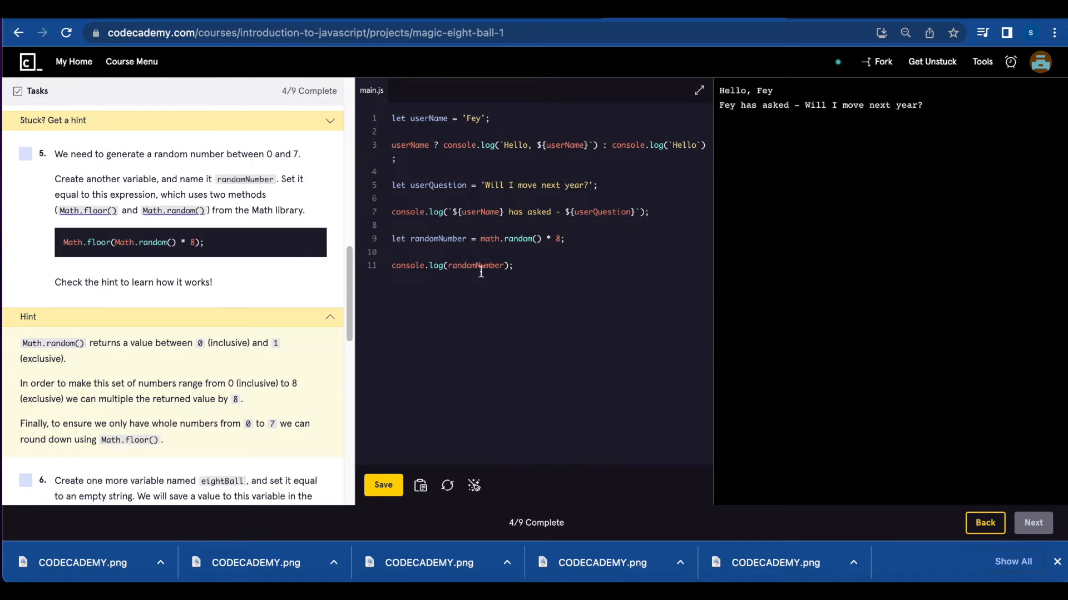
mouse_move(380, 470)
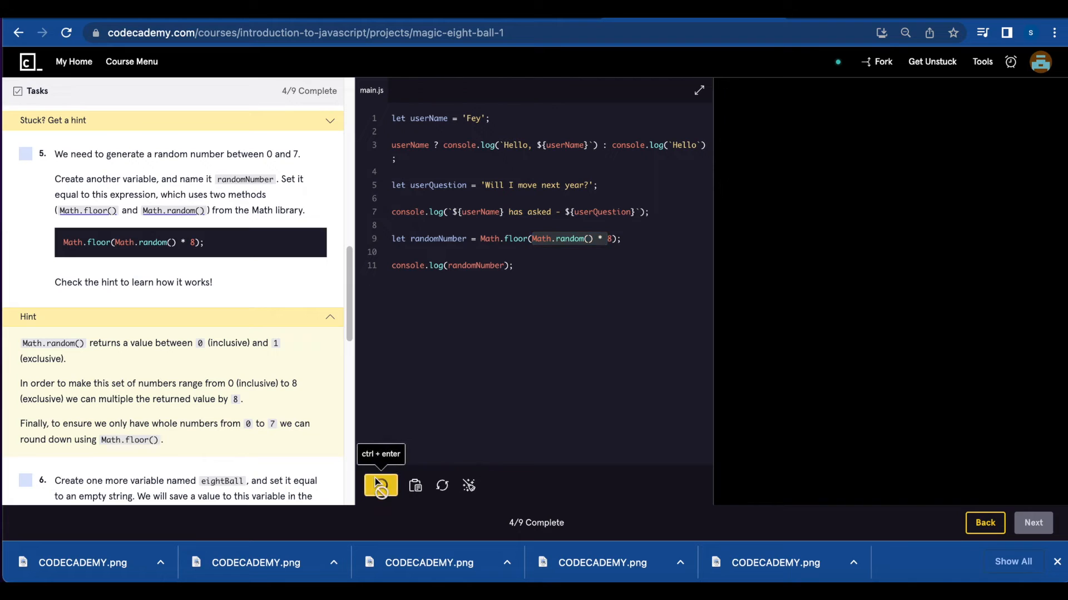
click(380, 485)
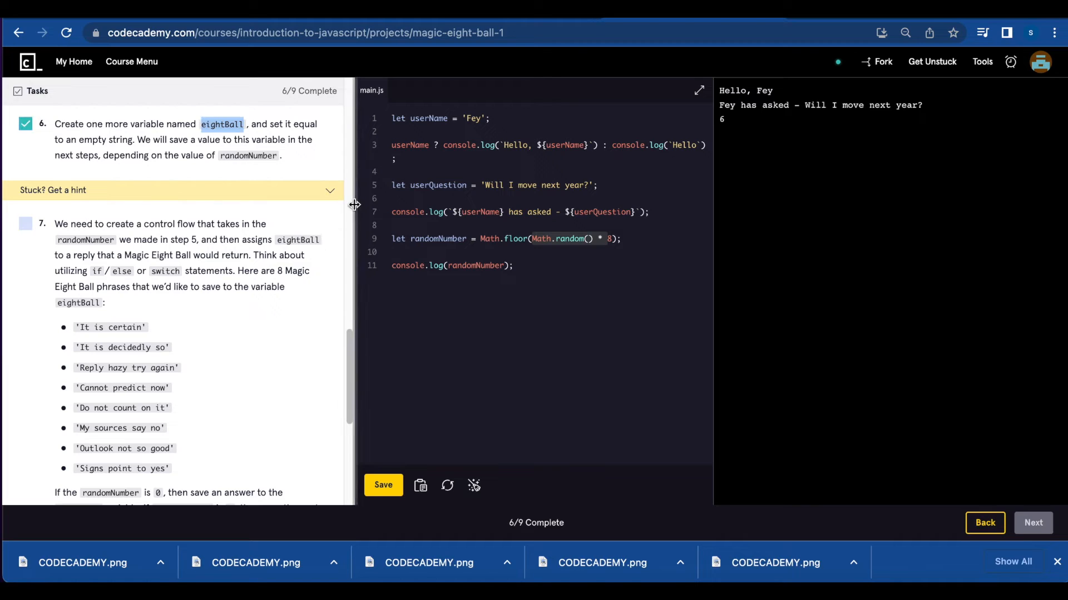
Declare let eightBall = '';, toggle step 7, and begin a switch statement.
text(let eightBall = '';)
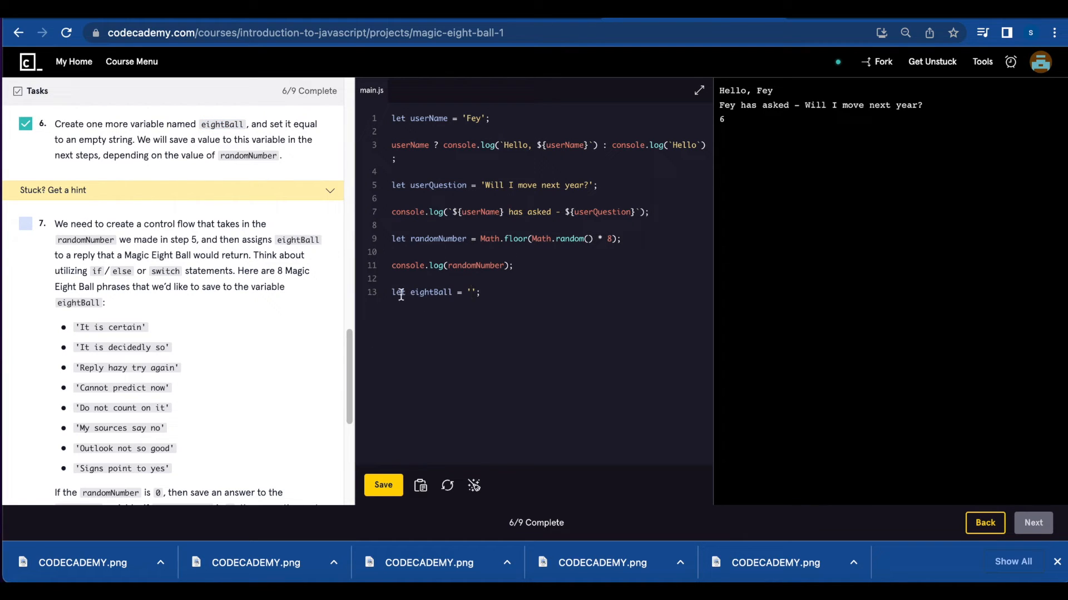
double_click(474, 292)
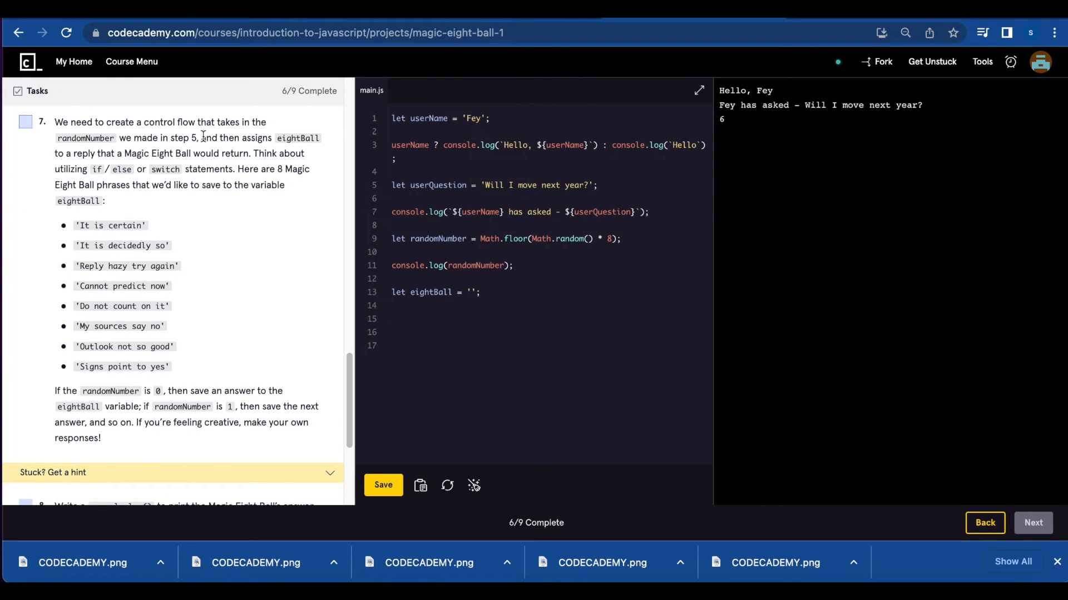
click(392, 318)
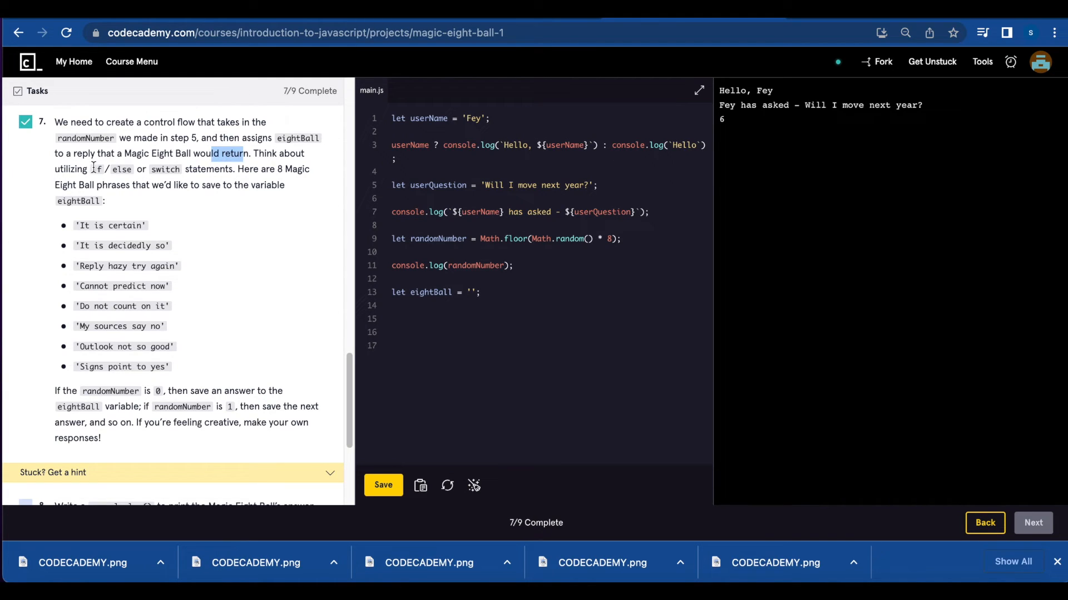
click(26, 121)
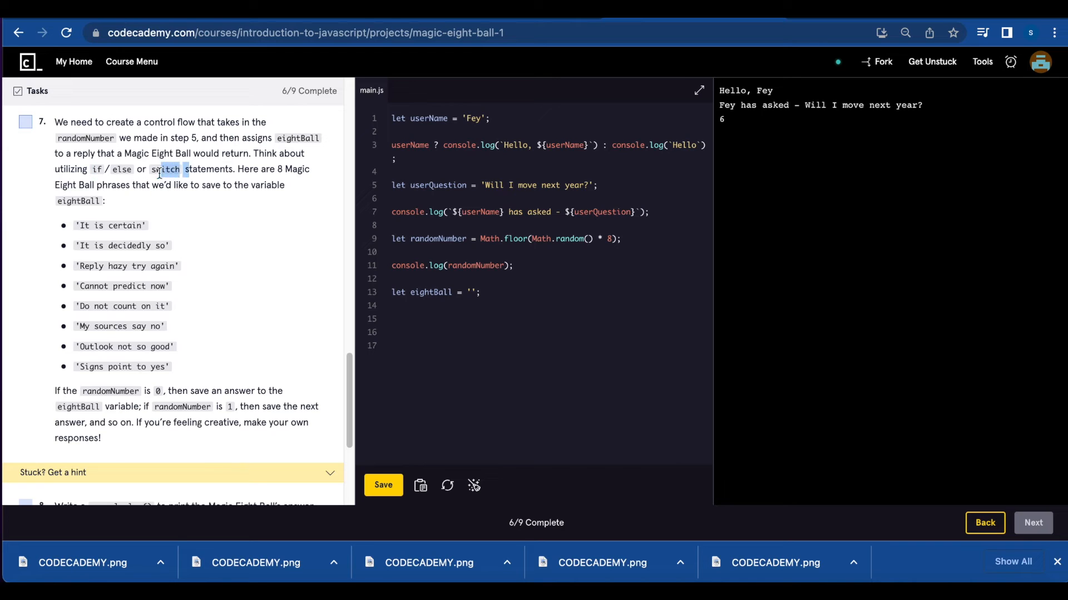
text(switch(randomNumber)
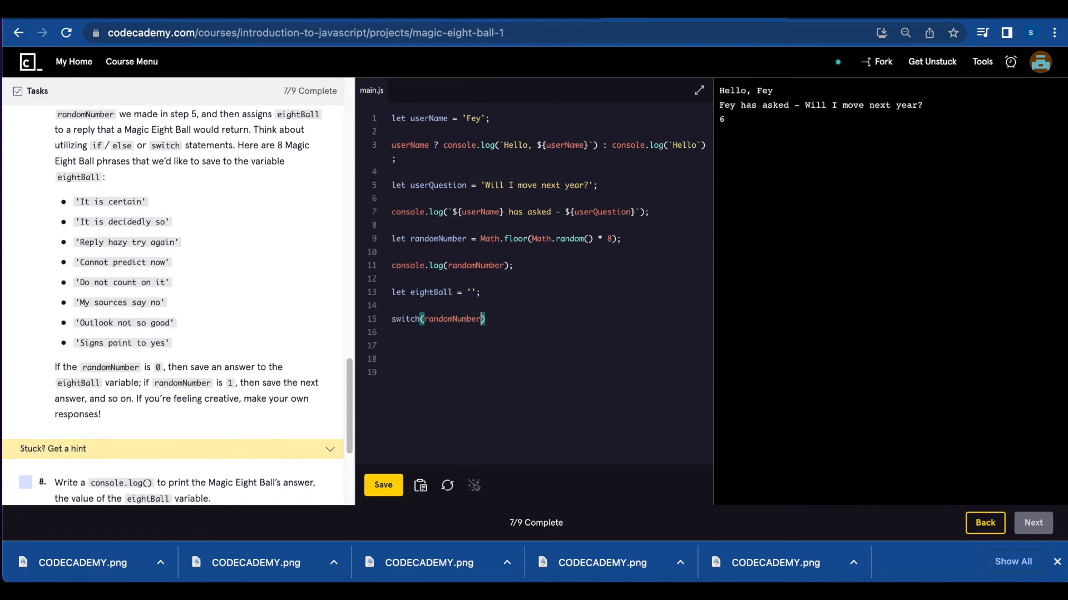
Write switch(randomNumber) cases starting at 0, assigning fortune phrases to eightBall.
text({)
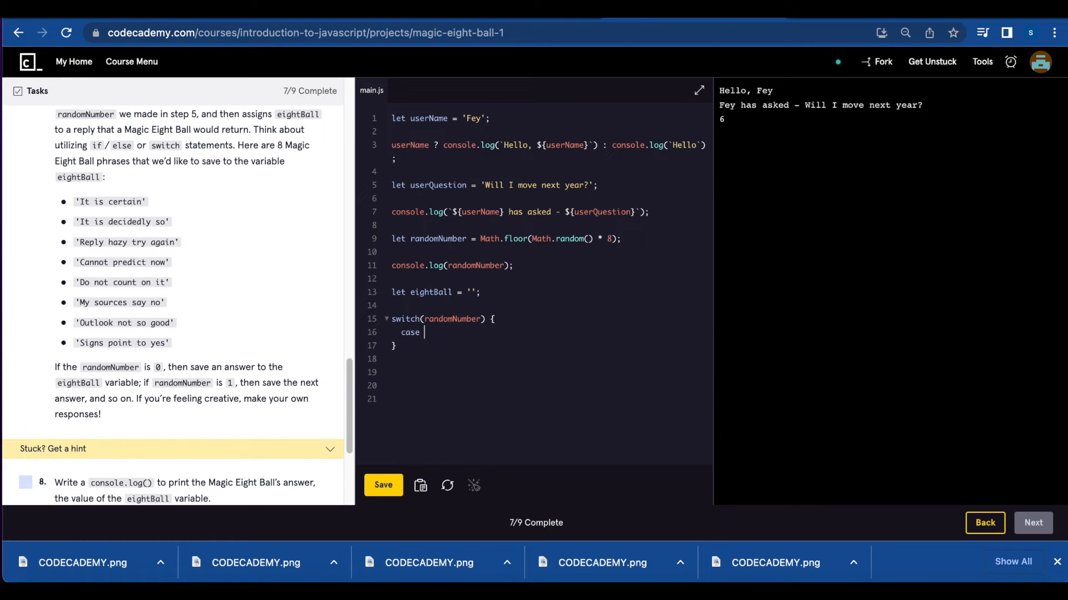
text(0:)
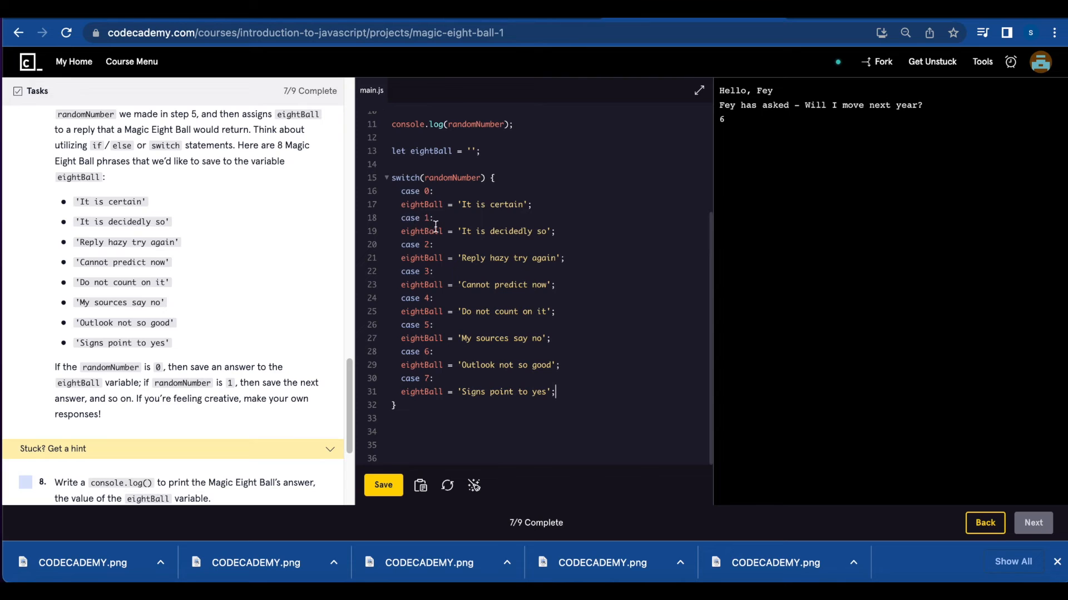
double_click(419, 218)
text(console.log(`The magic ball says ${eighBall}`))
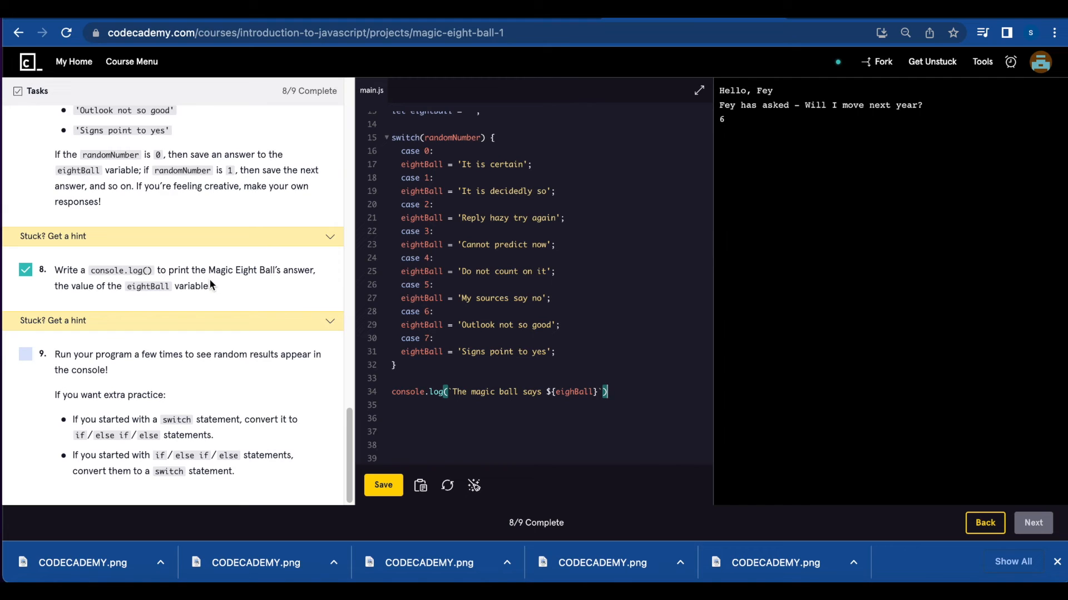
mouse_move(218, 380)
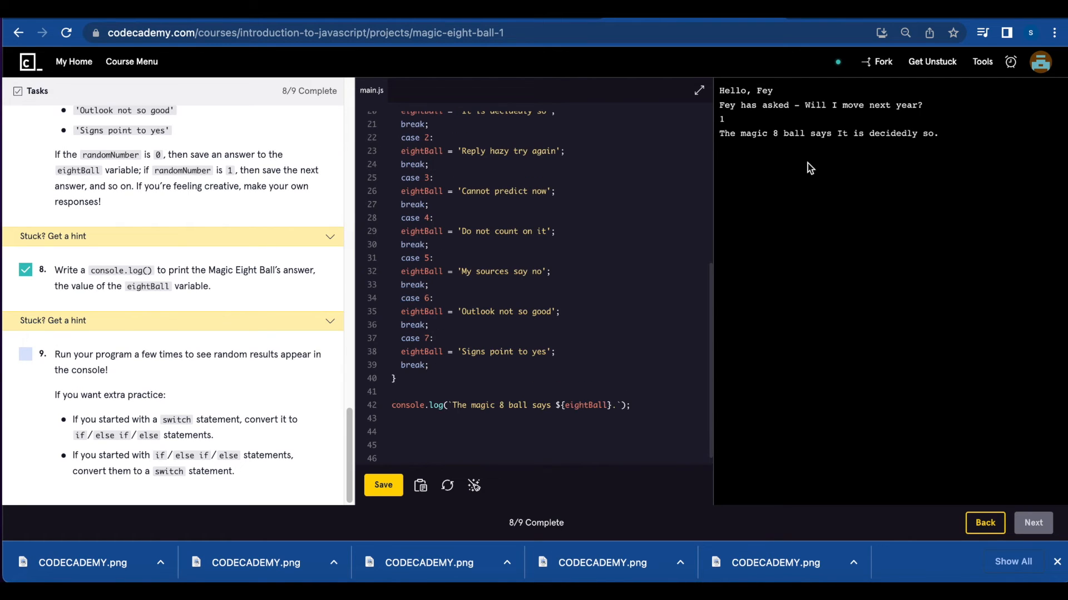
mouse_move(731, 119)
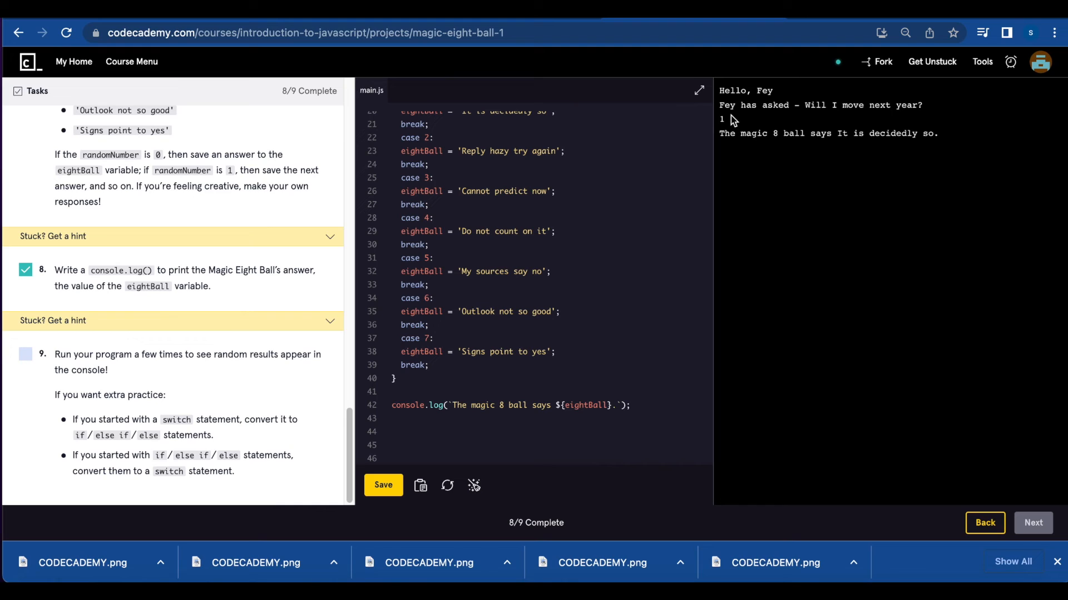
mouse_move(879, 115)
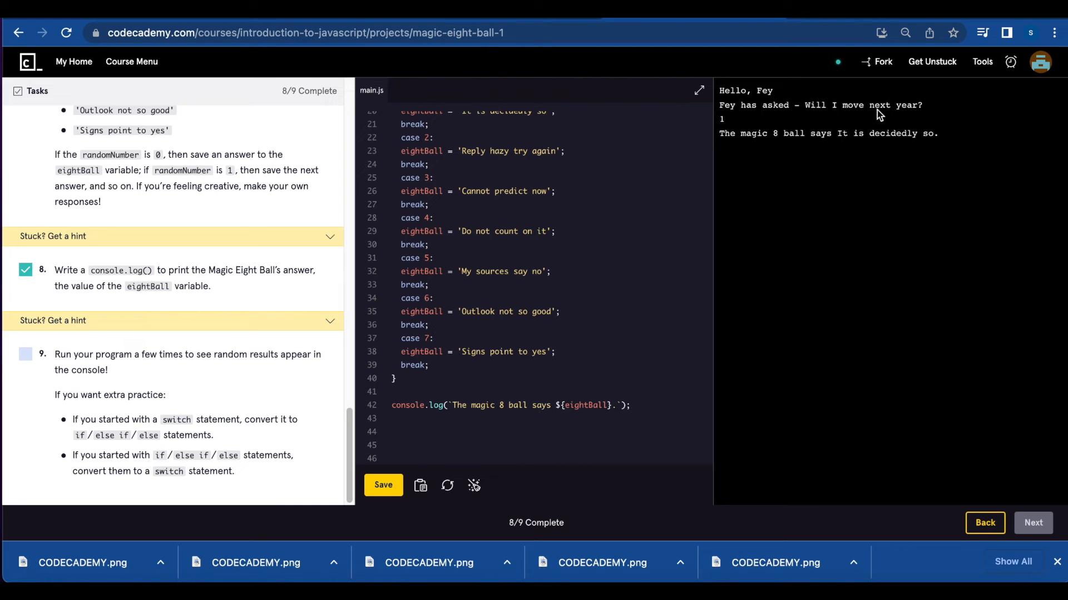
mouse_move(815, 147)
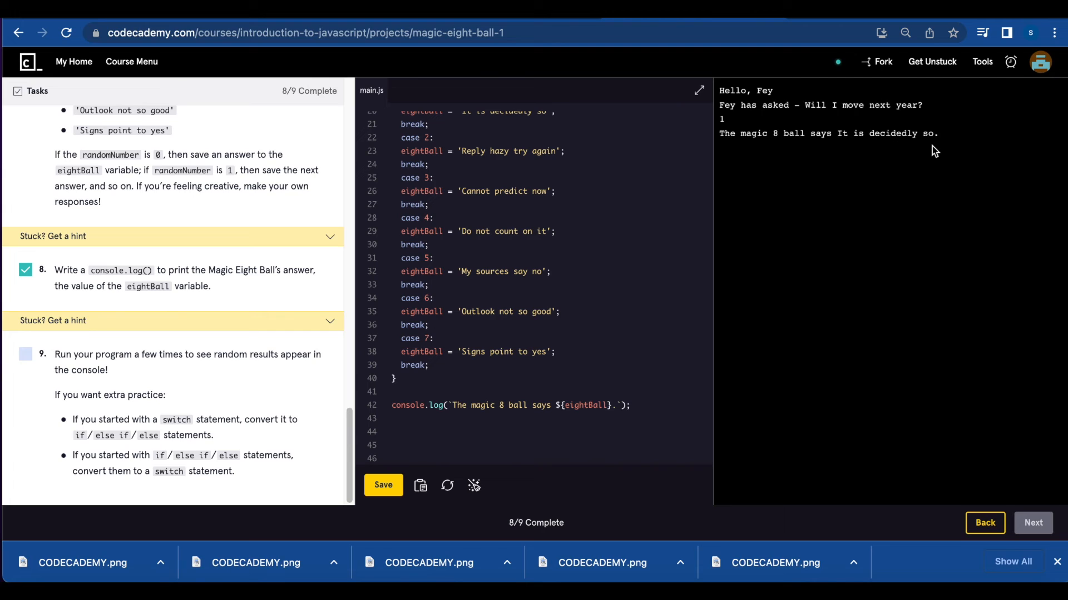
Rerun the program four times for varied fortunes and tick task 9.
click(382, 486)
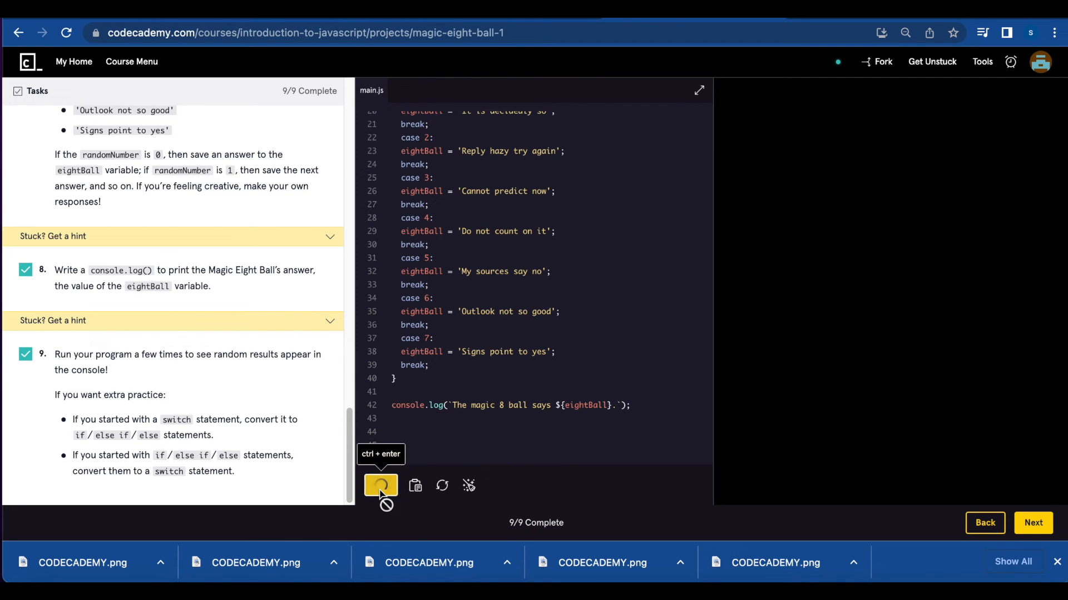
click(380, 485)
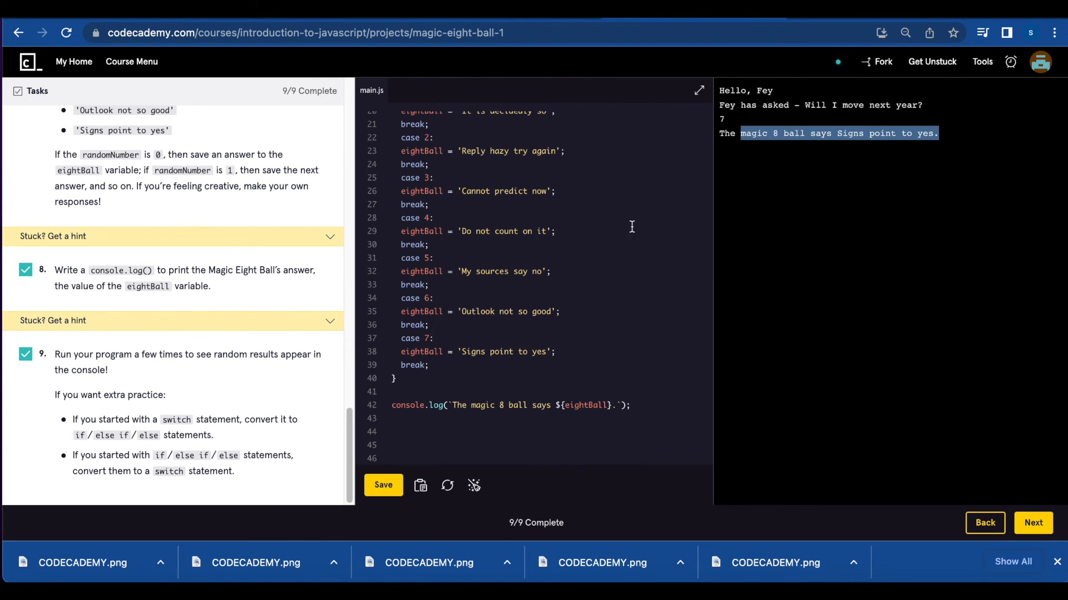
click(382, 484)
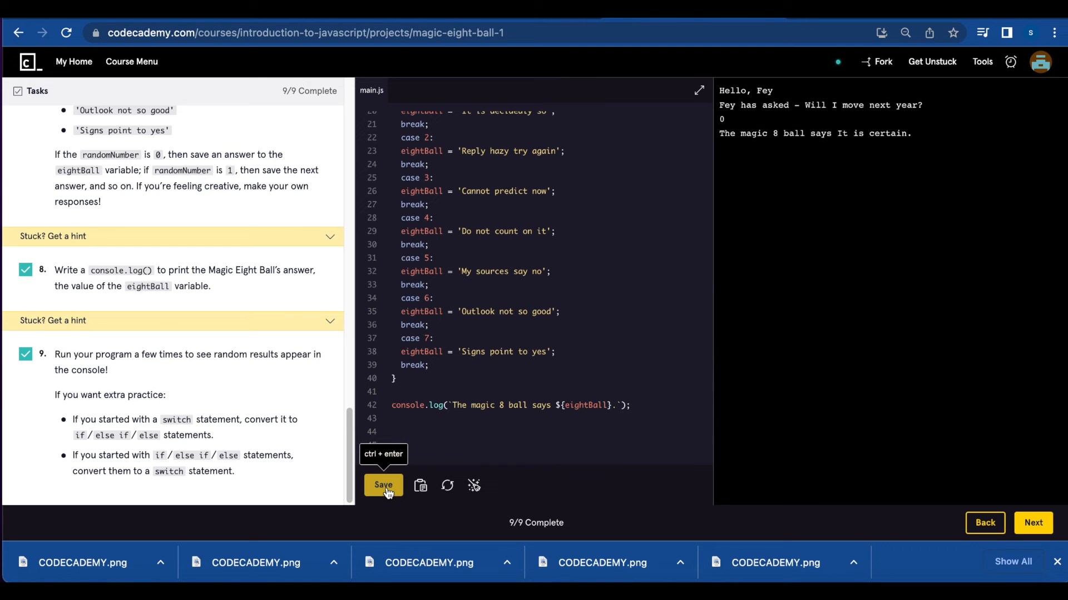
click(383, 485)
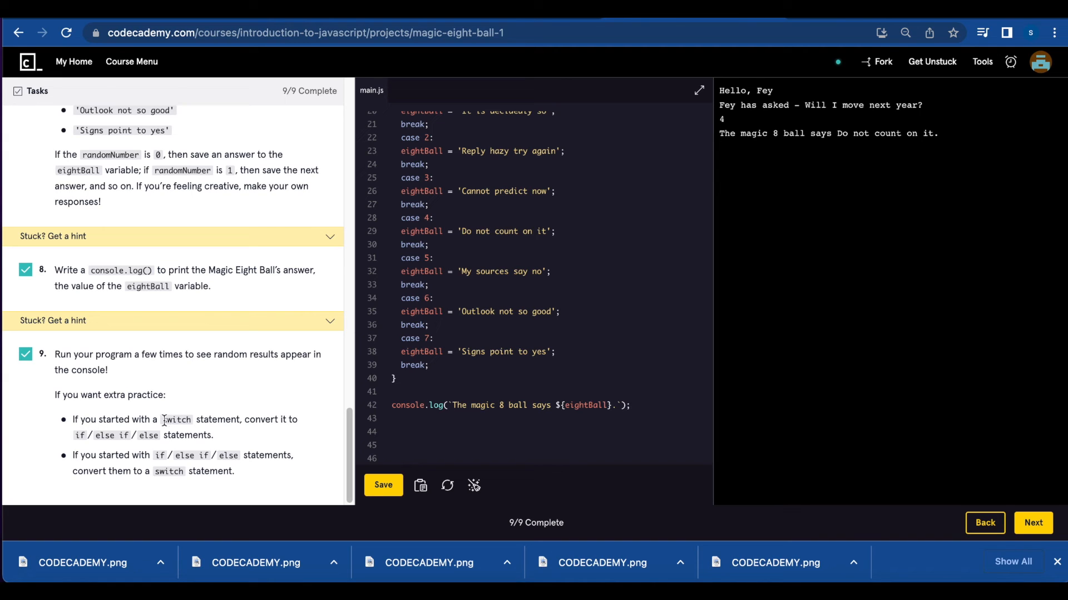
click(25, 354)
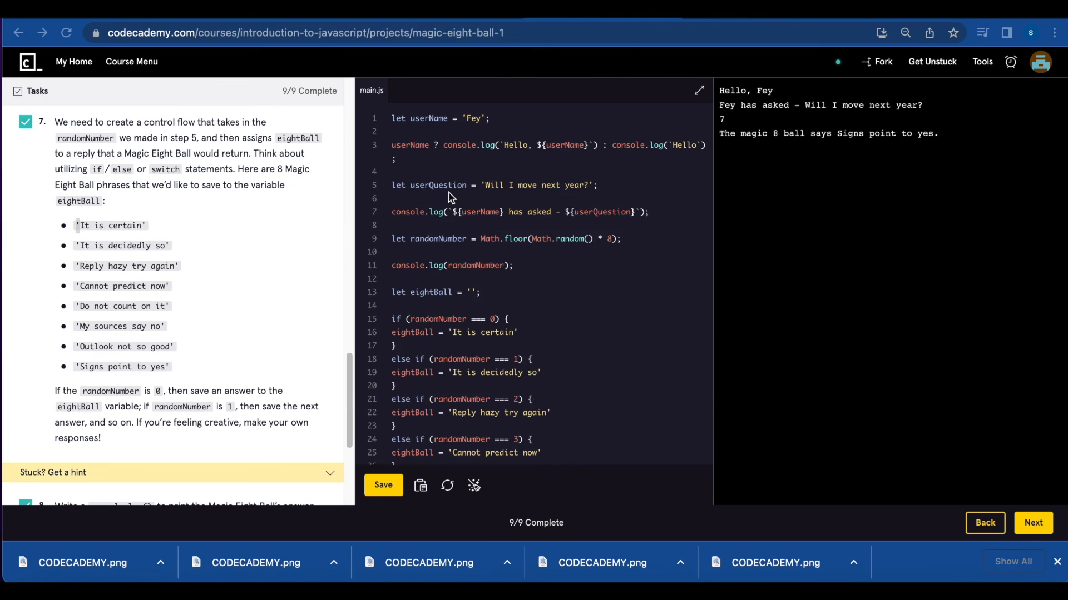
Review the if/else if eightBall chain and run it, printing 'Hello, Fey!' and 'Signs point to yes'.
scroll(down, 3)
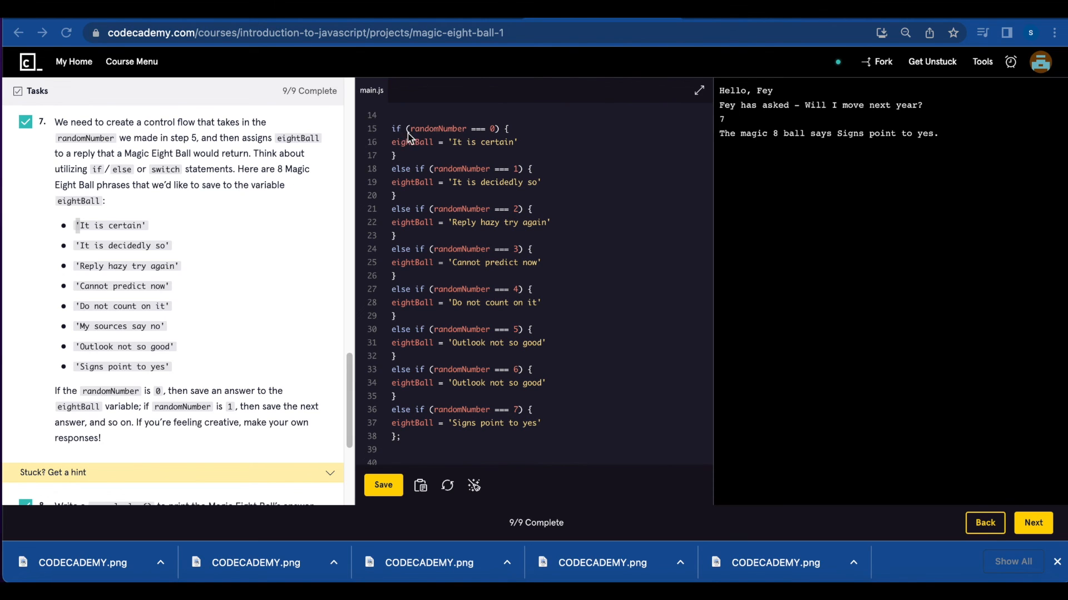
mouse_move(492, 134)
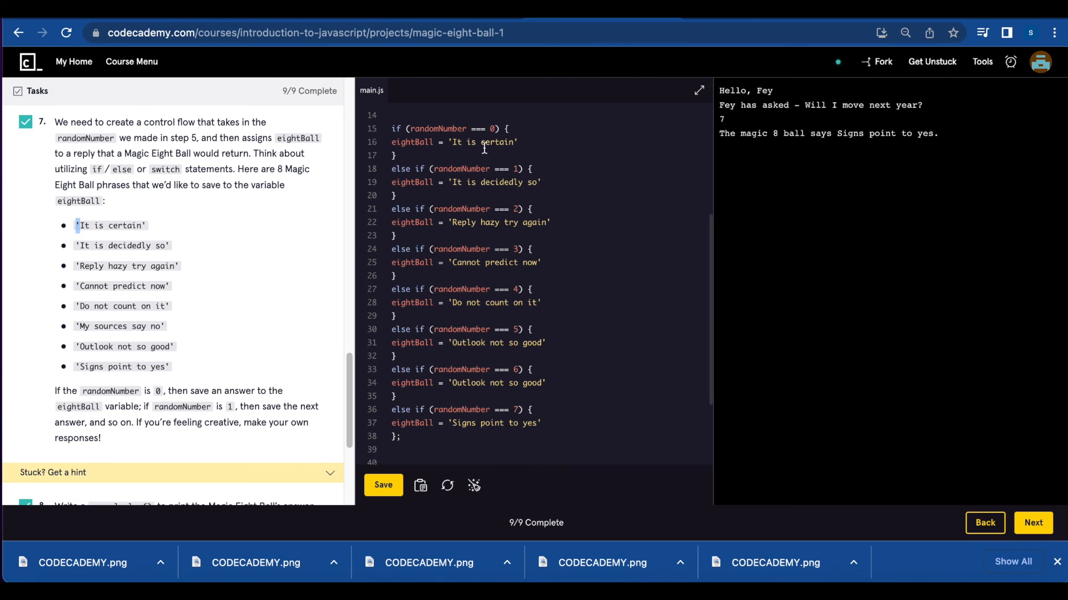
double_click(109, 225)
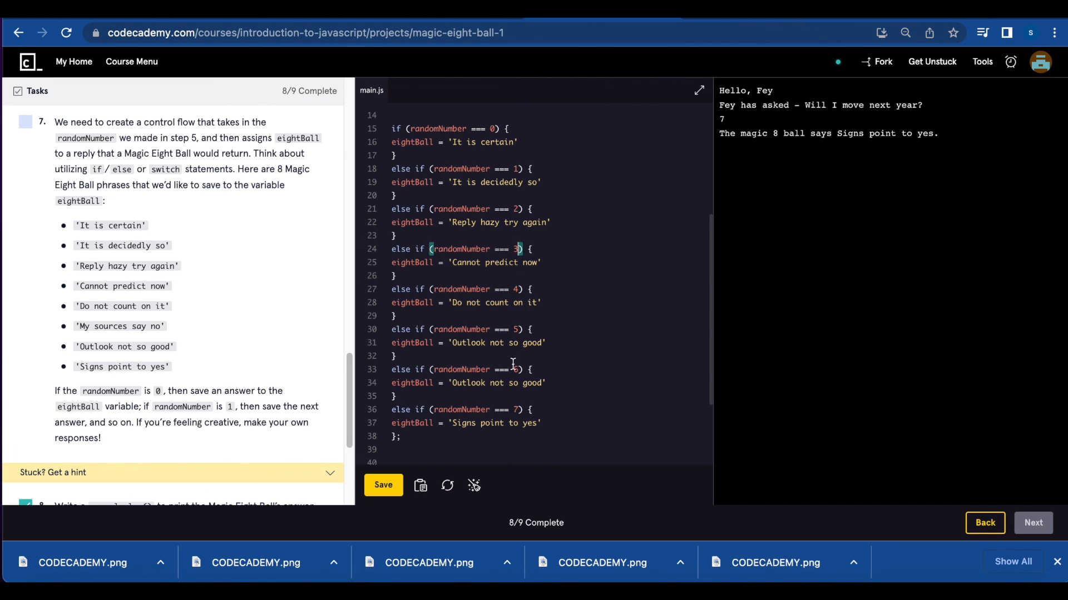
click(383, 485)
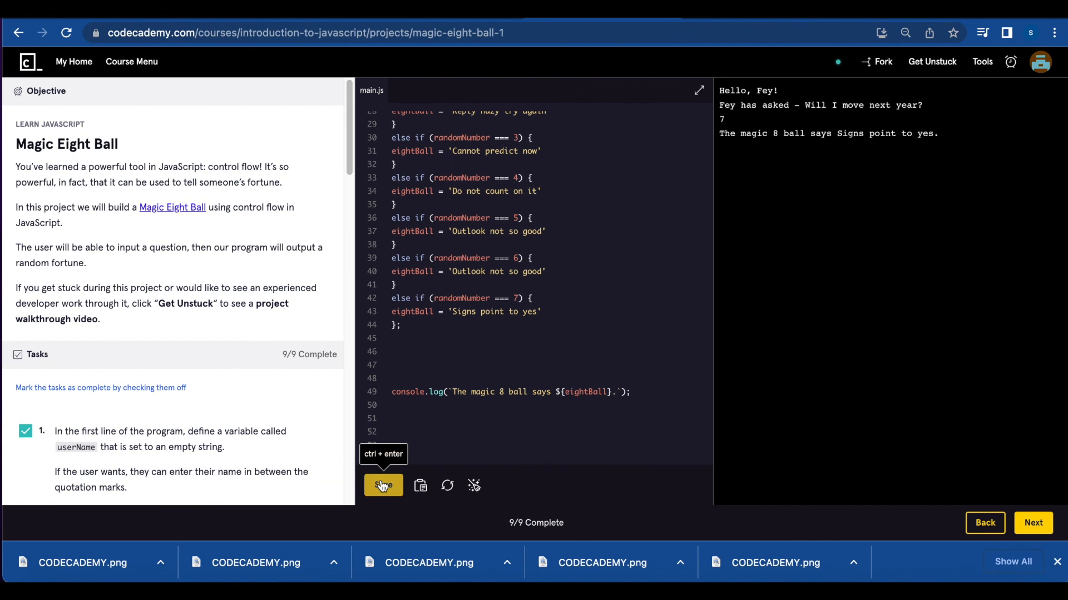